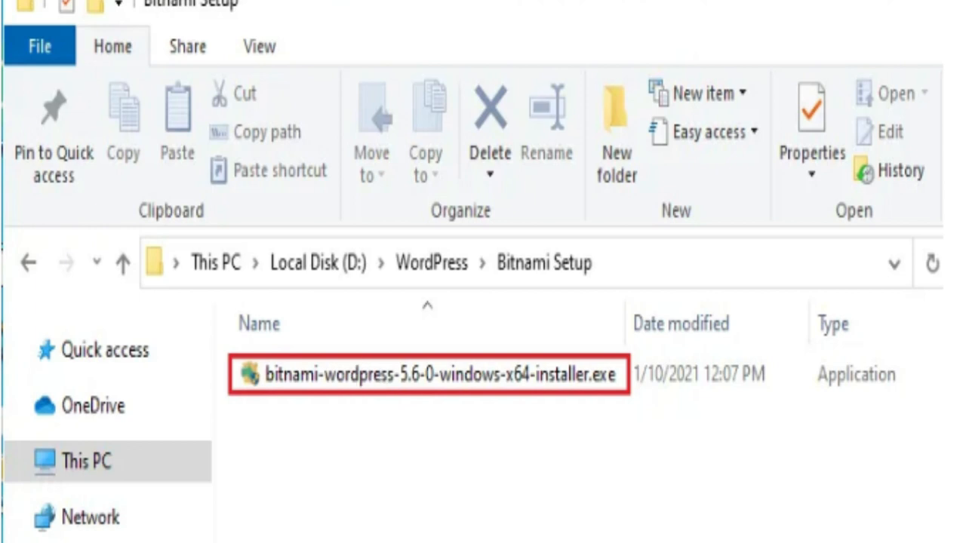
Launch bitnami-wordpress-5.6-0-windows-x64-installer.exe from D:\WordPress\Bitnami Setup.
{"action": "double_click", "coordinate": [427, 375]}
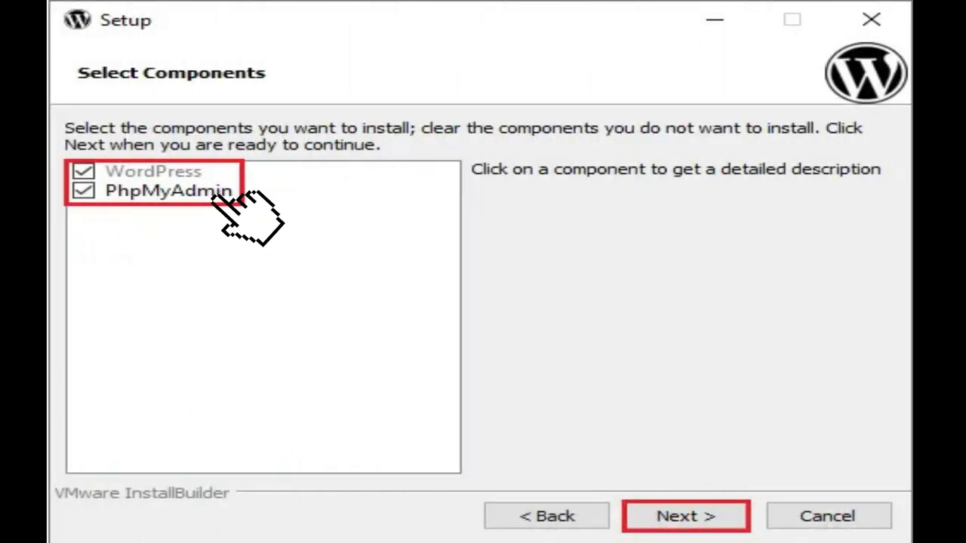
{"action": "mouse_move", "coordinate": [756, 460]}
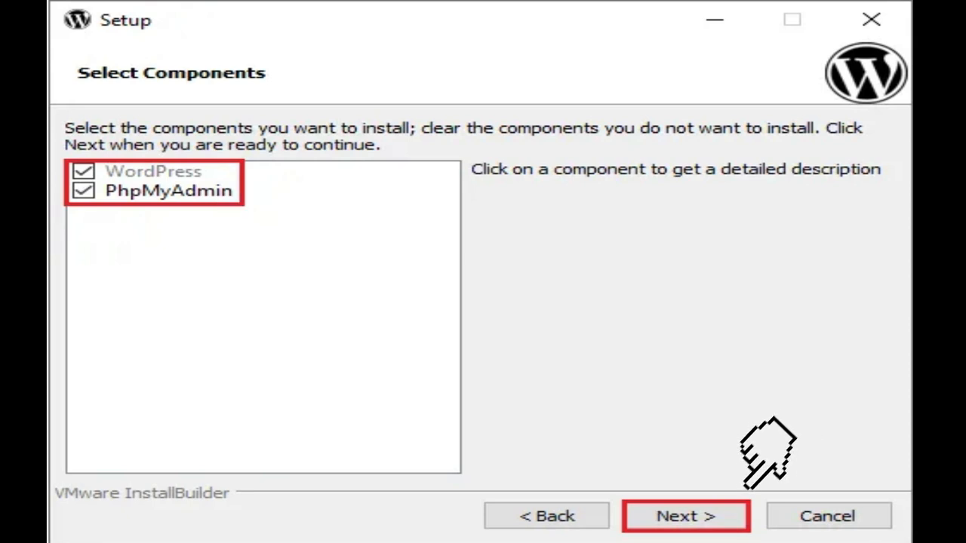
Keep WordPress and PhpMyAdmin selected as components and continue.
{"action": "left_click", "coordinate": [686, 516]}
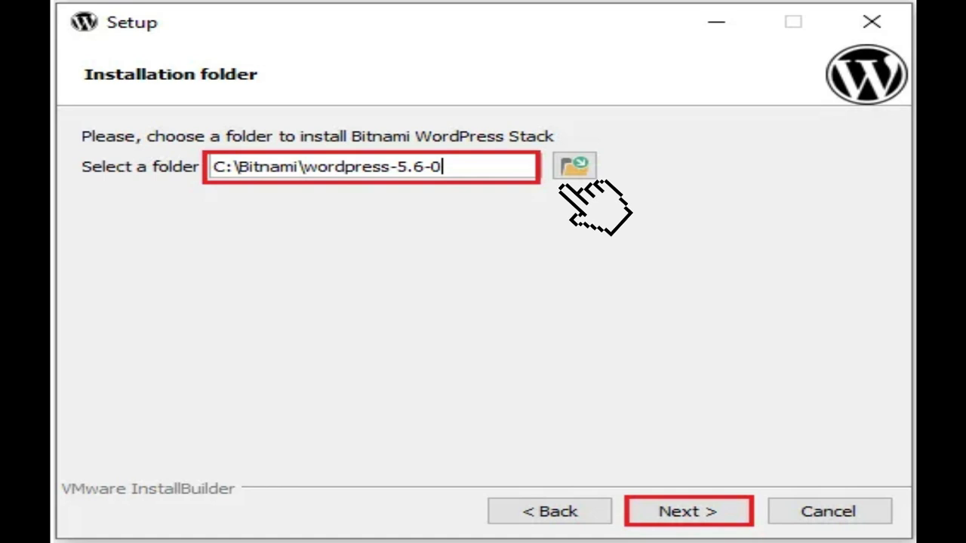
{"action": "mouse_move", "coordinate": [800, 431]}
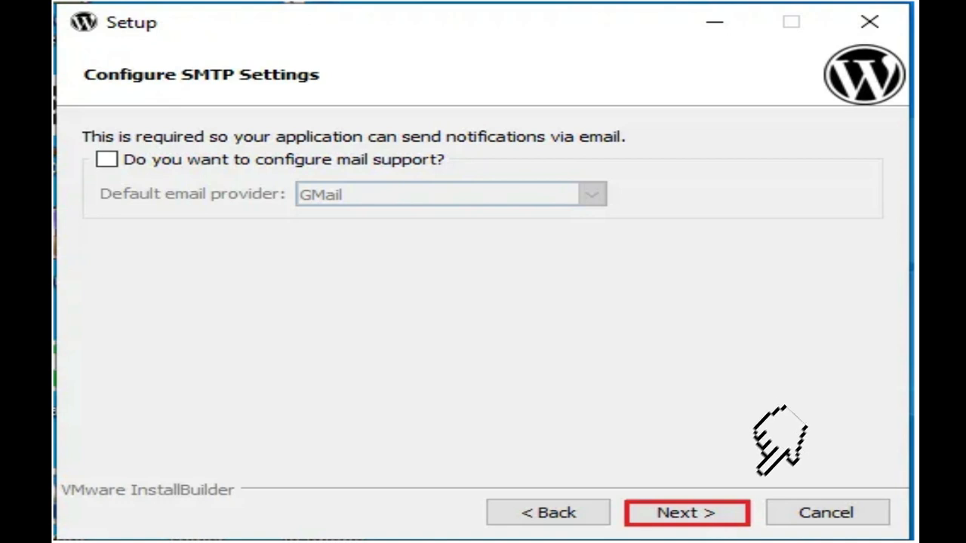
Keep C:\Bitnami\wordpress-5.6-0 as the folder and continue without SMTP mail support.
{"action": "left_click", "coordinate": [685, 513]}
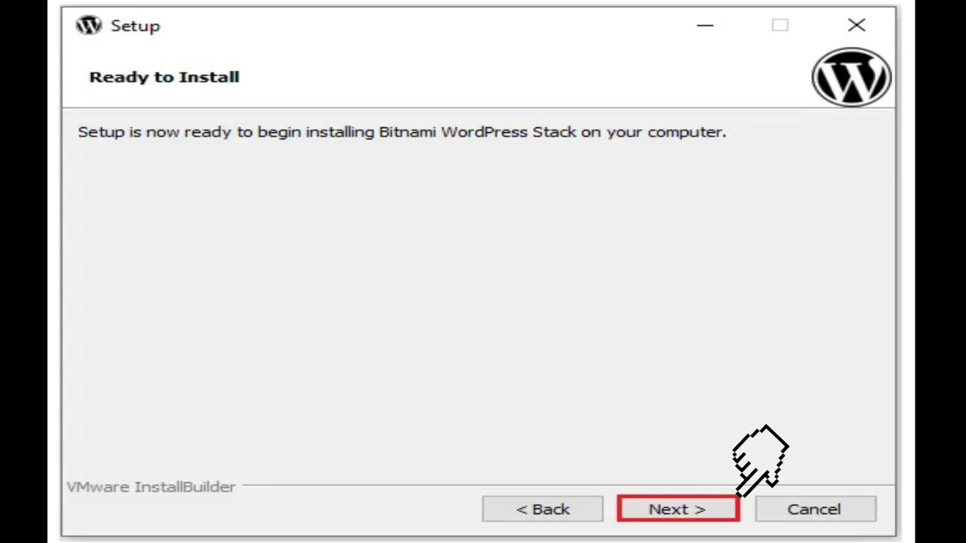
Install the WordPress Stack, leaving Launch Bitnami WordPress Stack checked.
{"action": "left_click", "coordinate": [677, 508]}
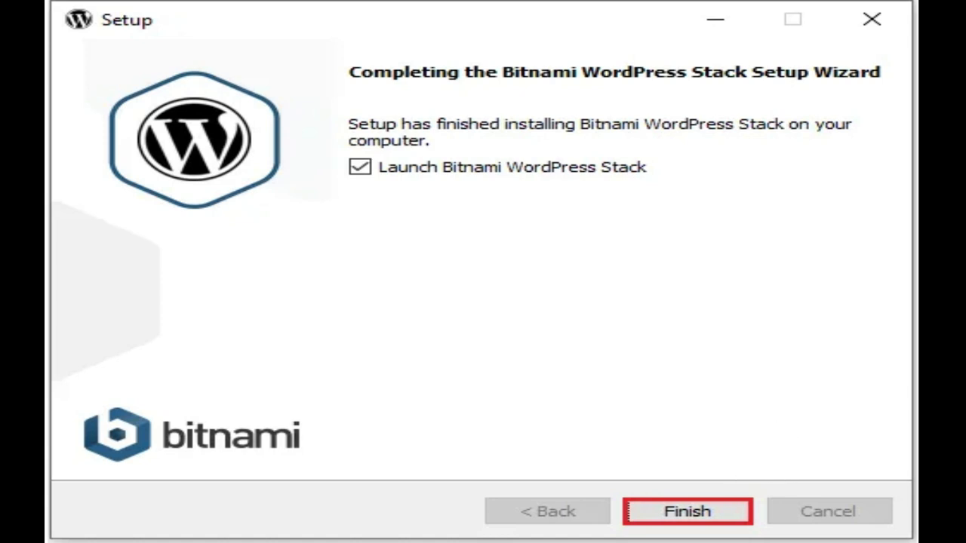
Finish setup and log in as admin at localhost/wordpress/wp-login.php.
{"action": "left_click", "coordinate": [686, 511]}
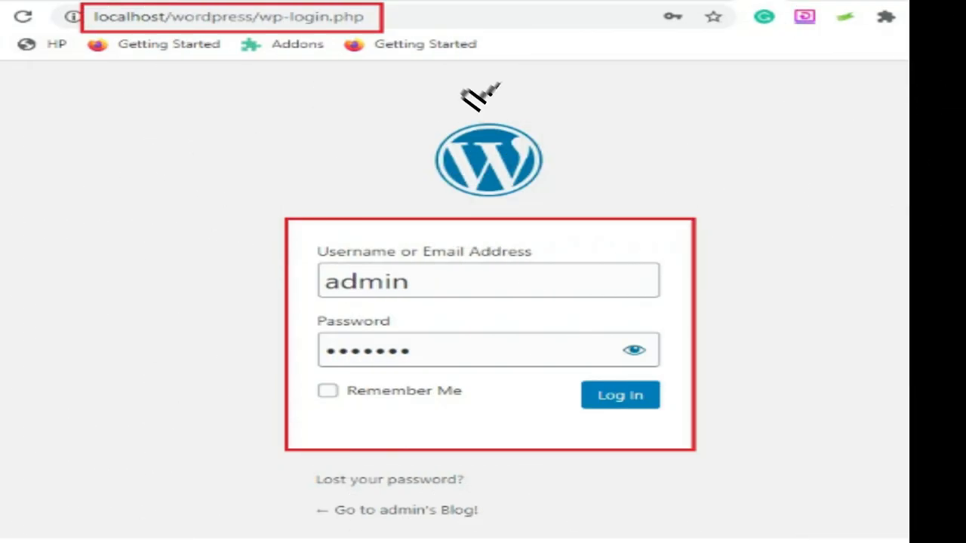
{"action": "mouse_move", "coordinate": [426, 61]}
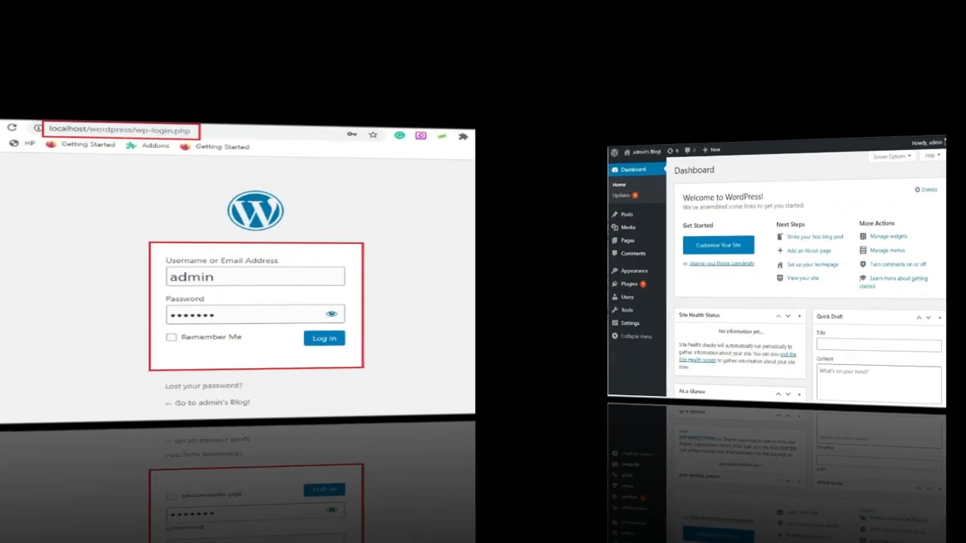
{"action": "left_click", "coordinate": [323, 338]}
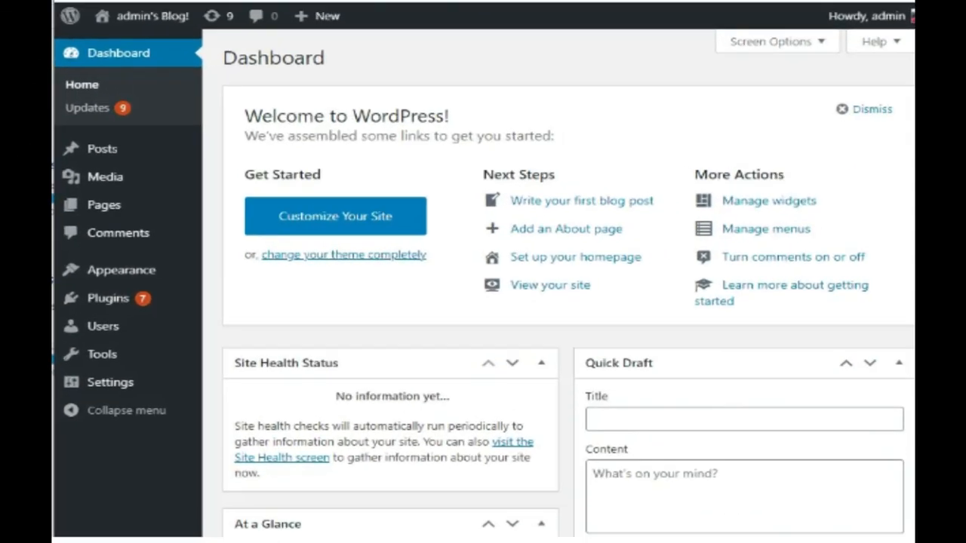